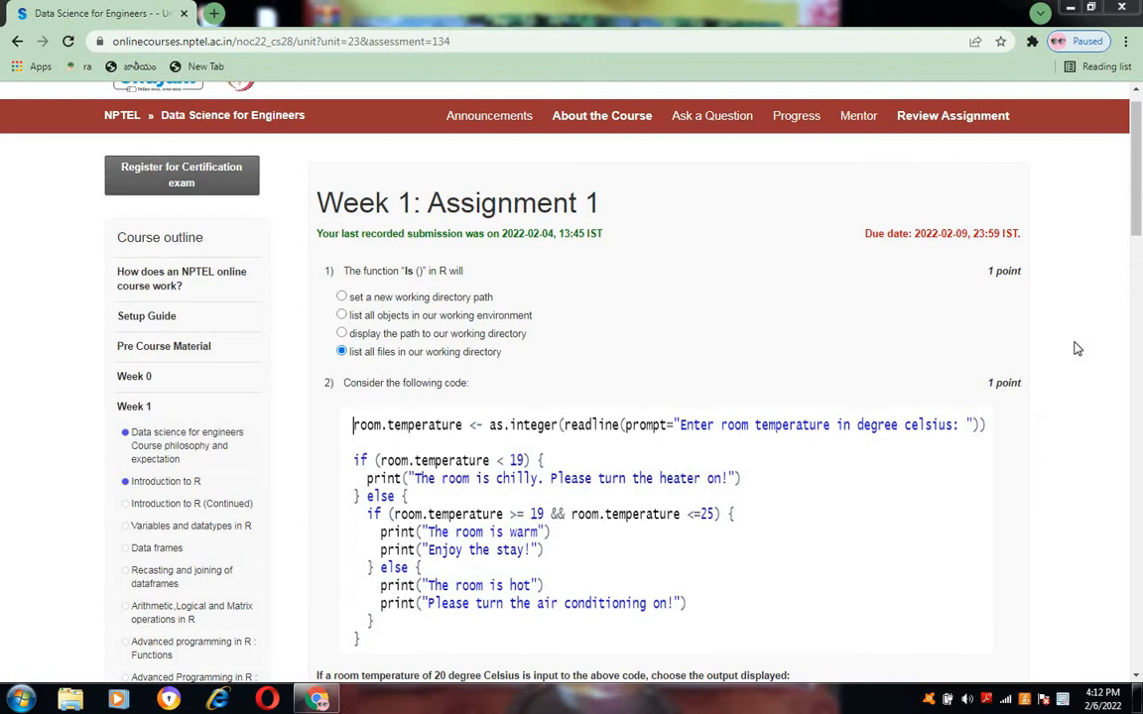
pyautogui.moveTo(1123, 353)
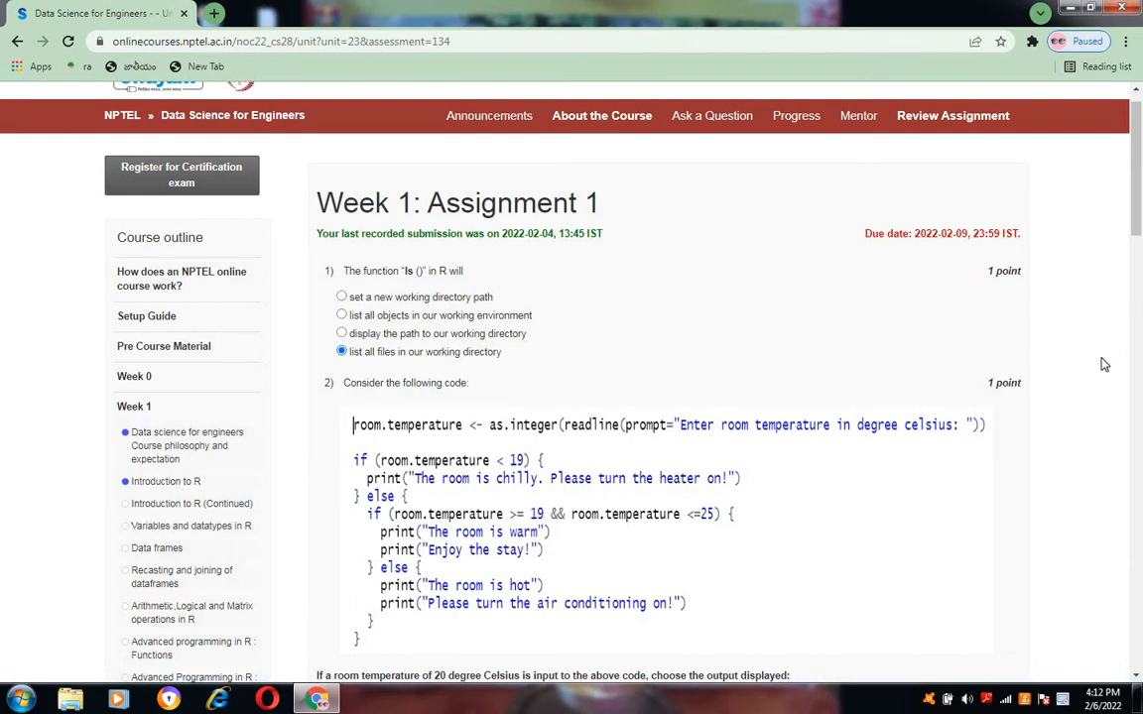
# Scroll down through all ten answered questions to the bottom of the Week 1 assignment
pyautogui.scroll(-3)
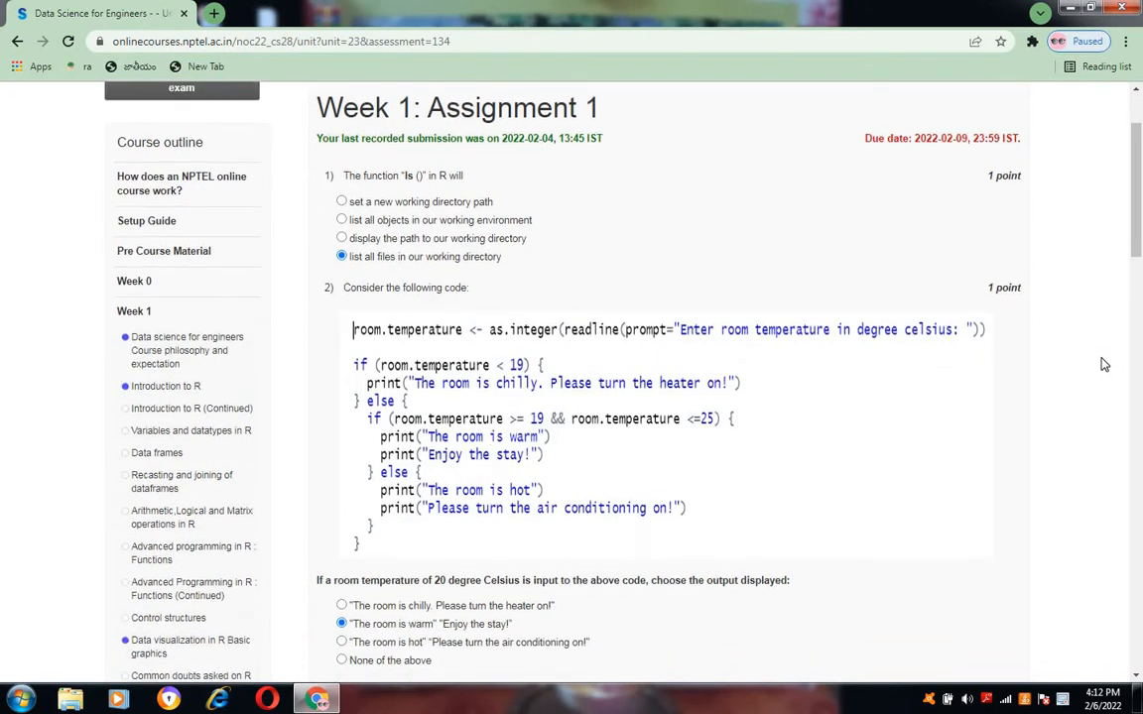
pyautogui.scroll(-3)
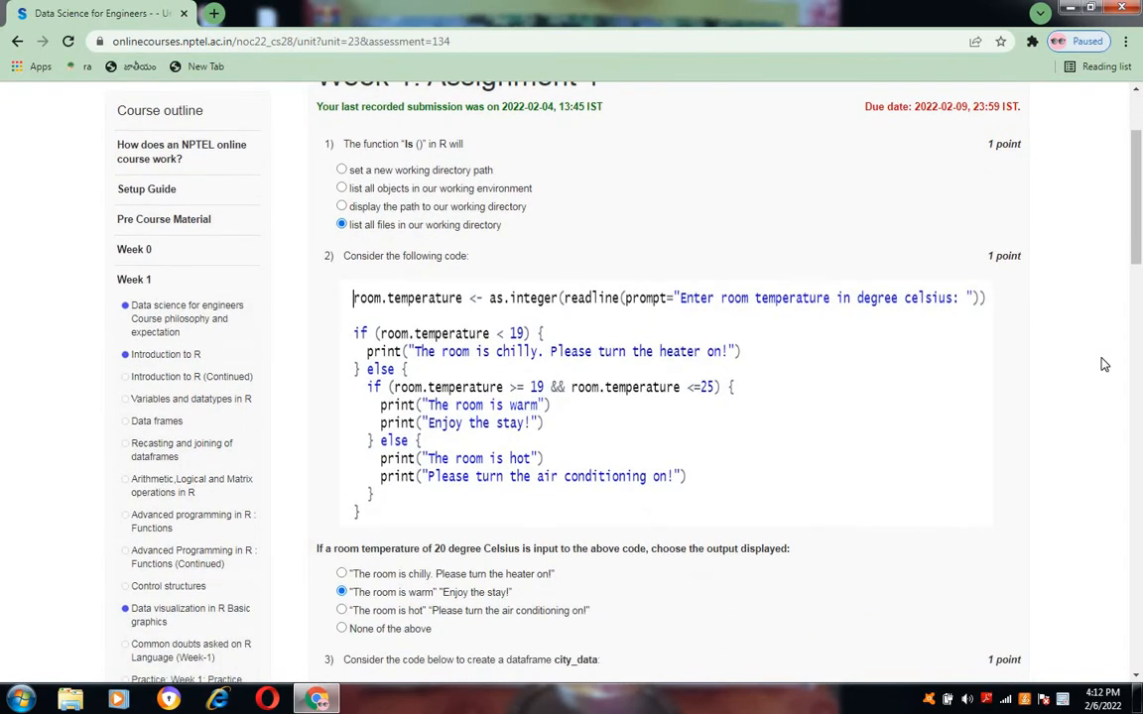
pyautogui.scroll(-3)
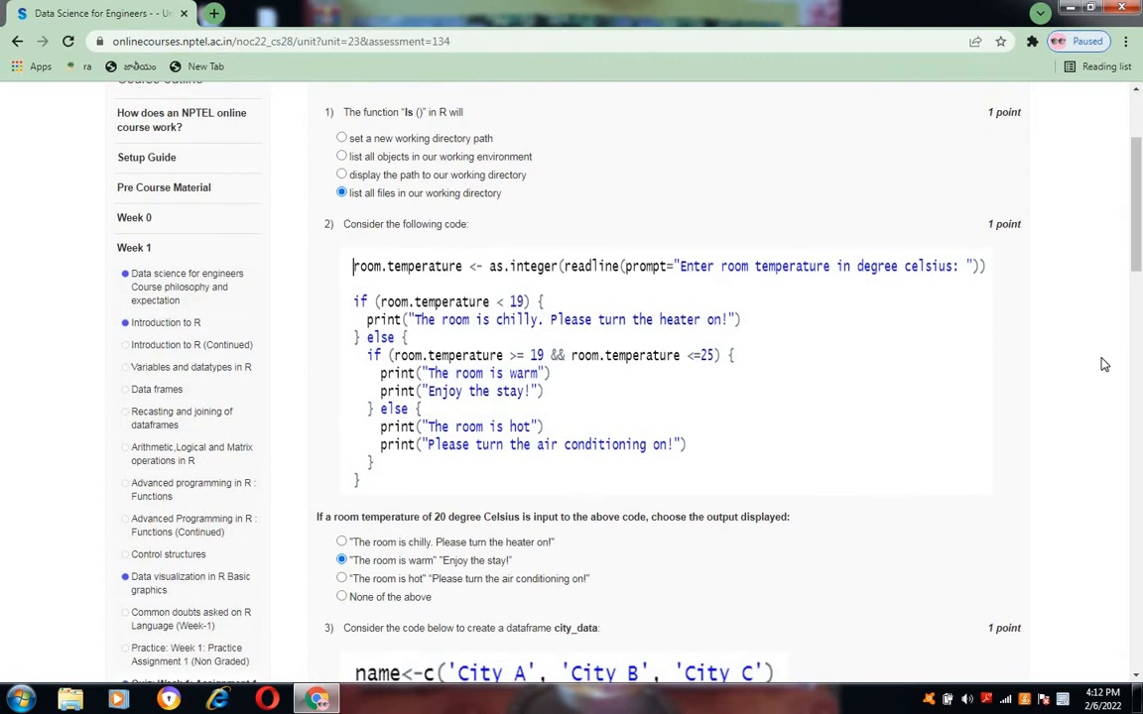
pyautogui.scroll(-3)
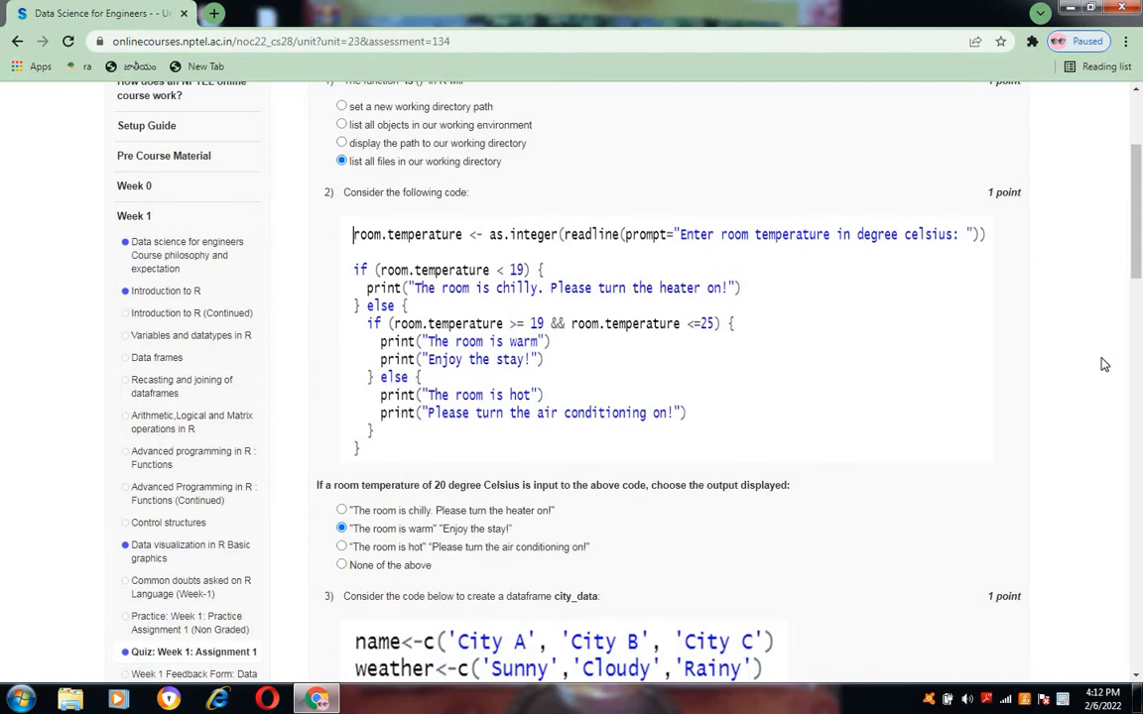
pyautogui.scroll(-3)
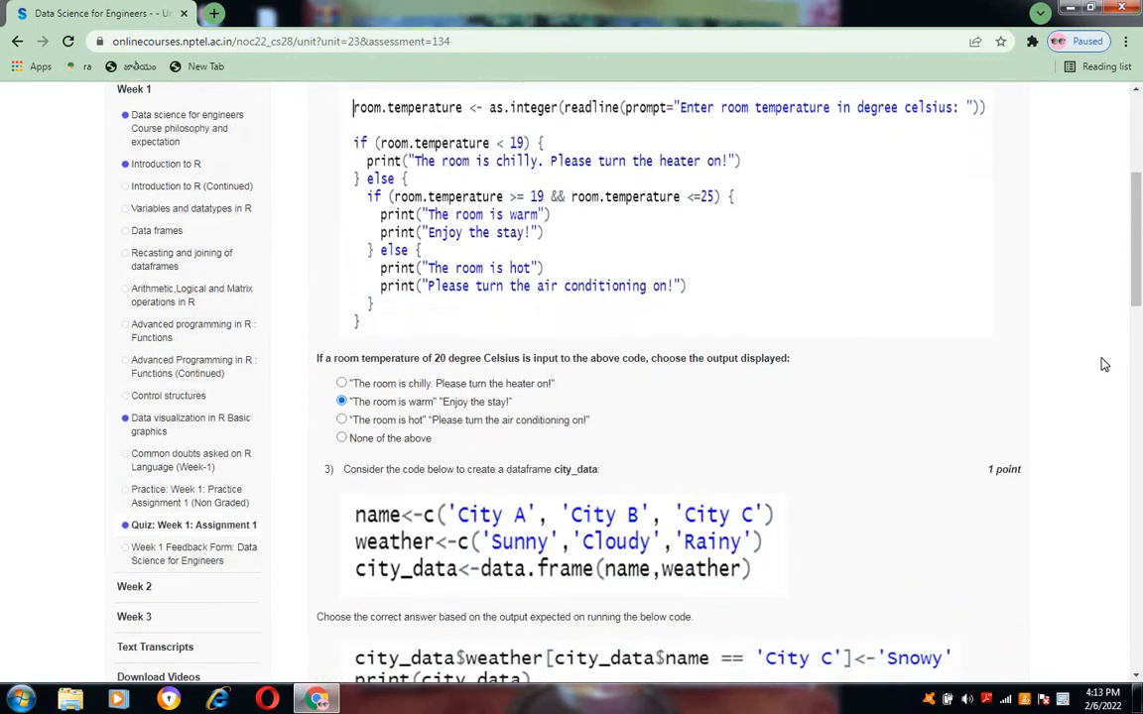
pyautogui.scroll(-3)
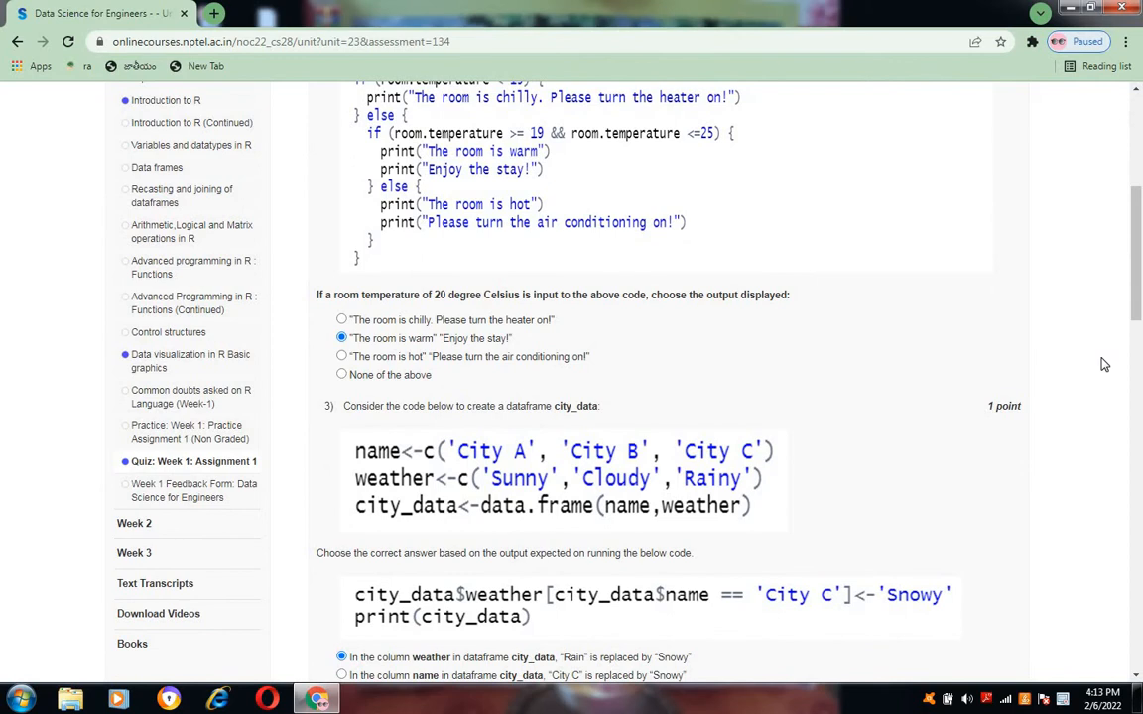
pyautogui.scroll(-3)
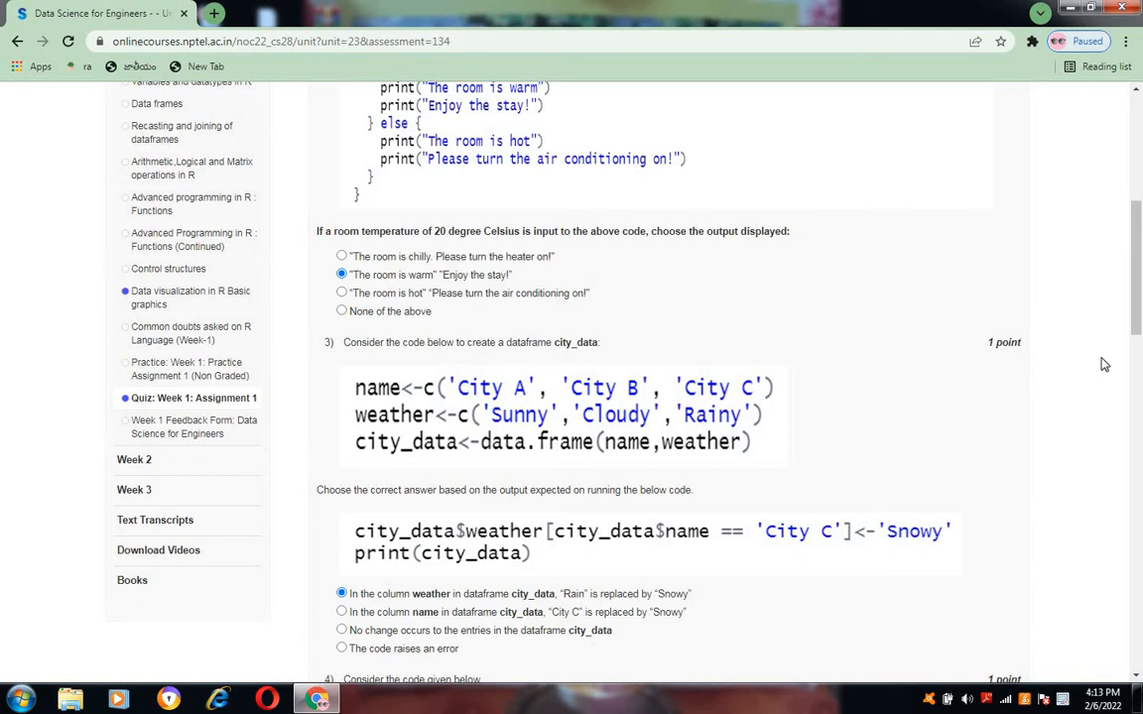
pyautogui.scroll(-3)
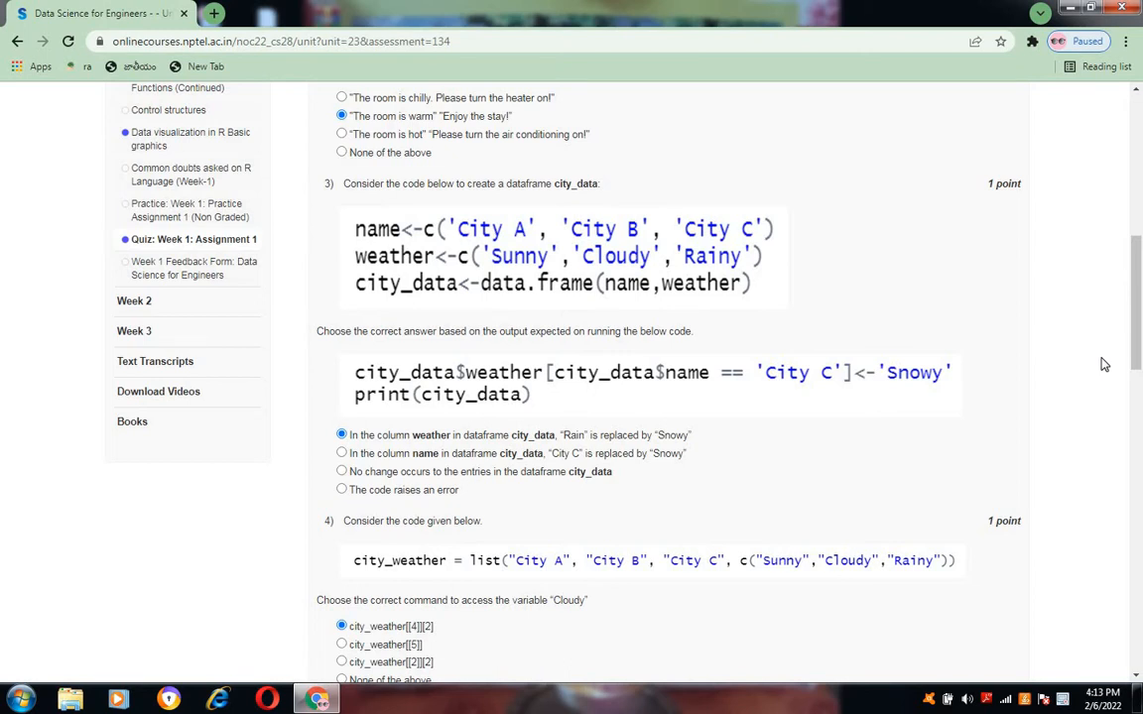
pyautogui.scroll(-3)
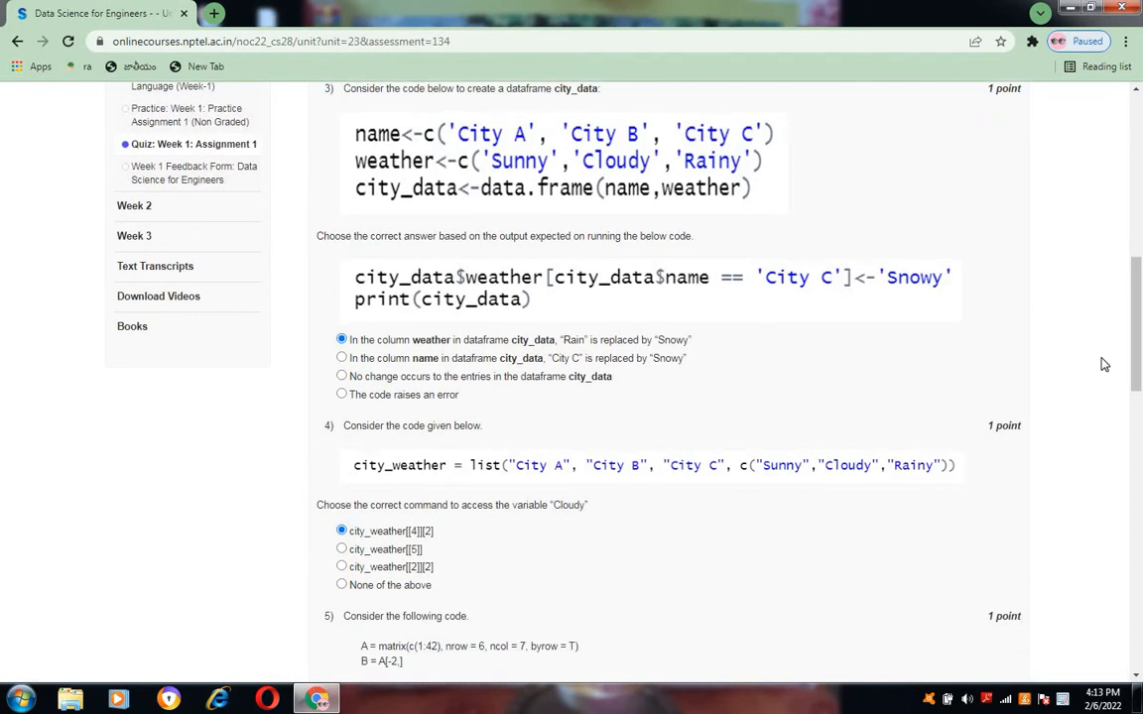
pyautogui.scroll(-3)
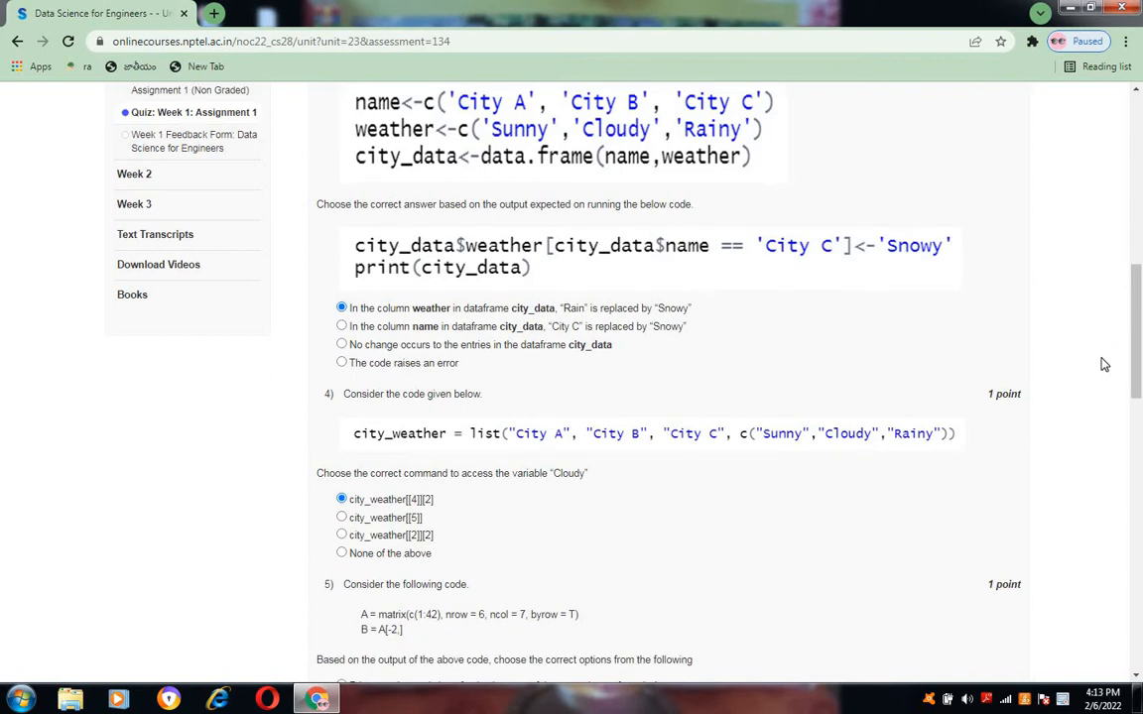
pyautogui.scroll(-3)
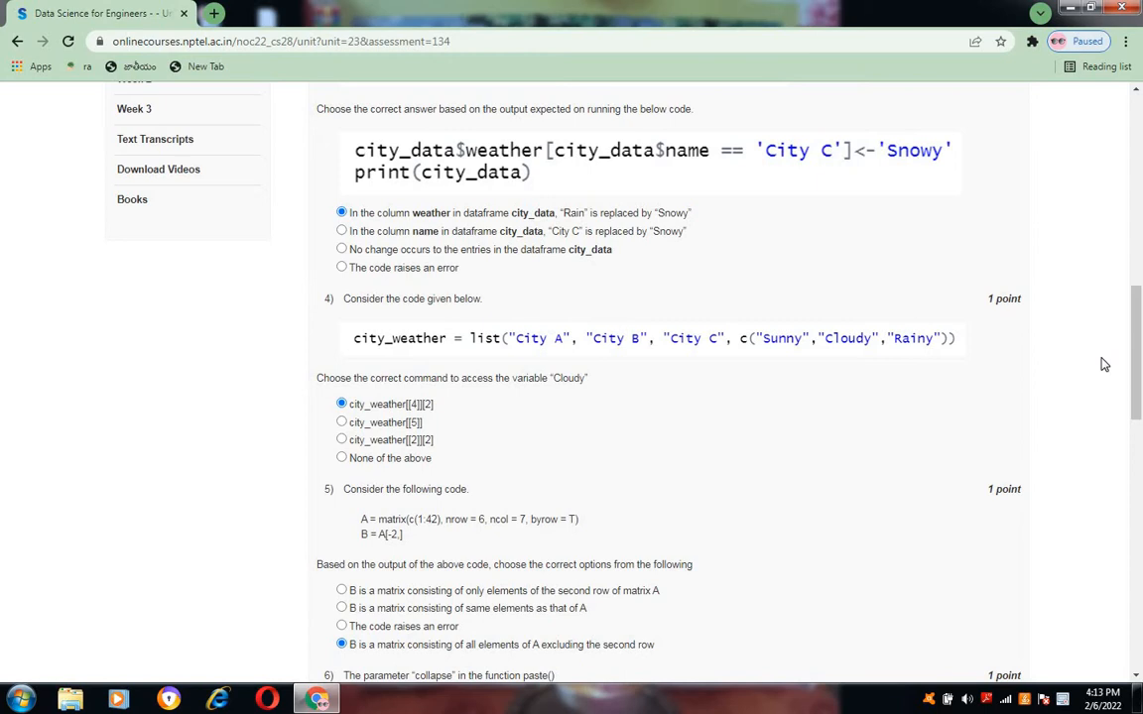
pyautogui.scroll(-3)
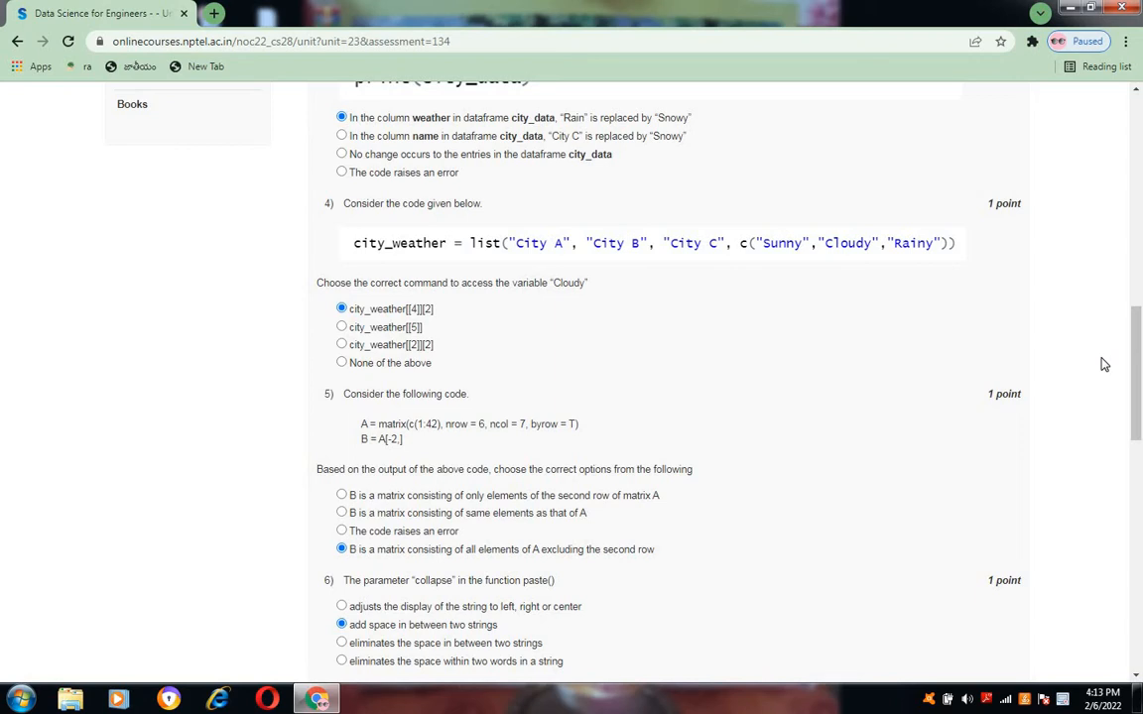
pyautogui.scroll(-3)
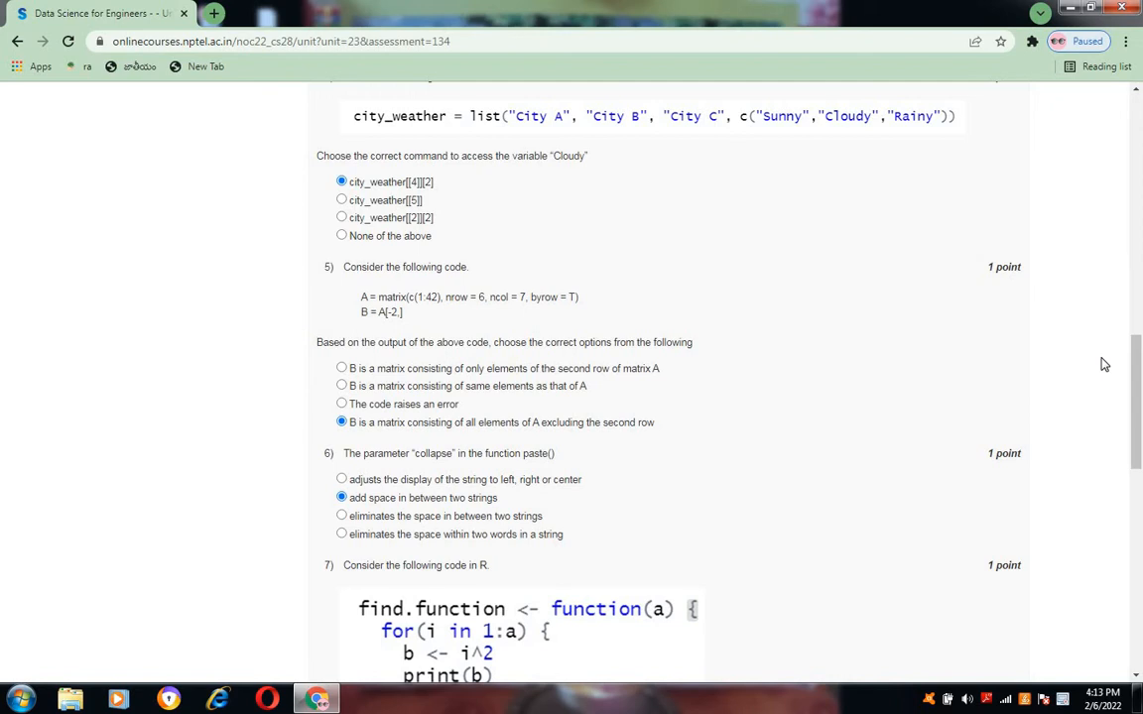
pyautogui.scroll(-3)
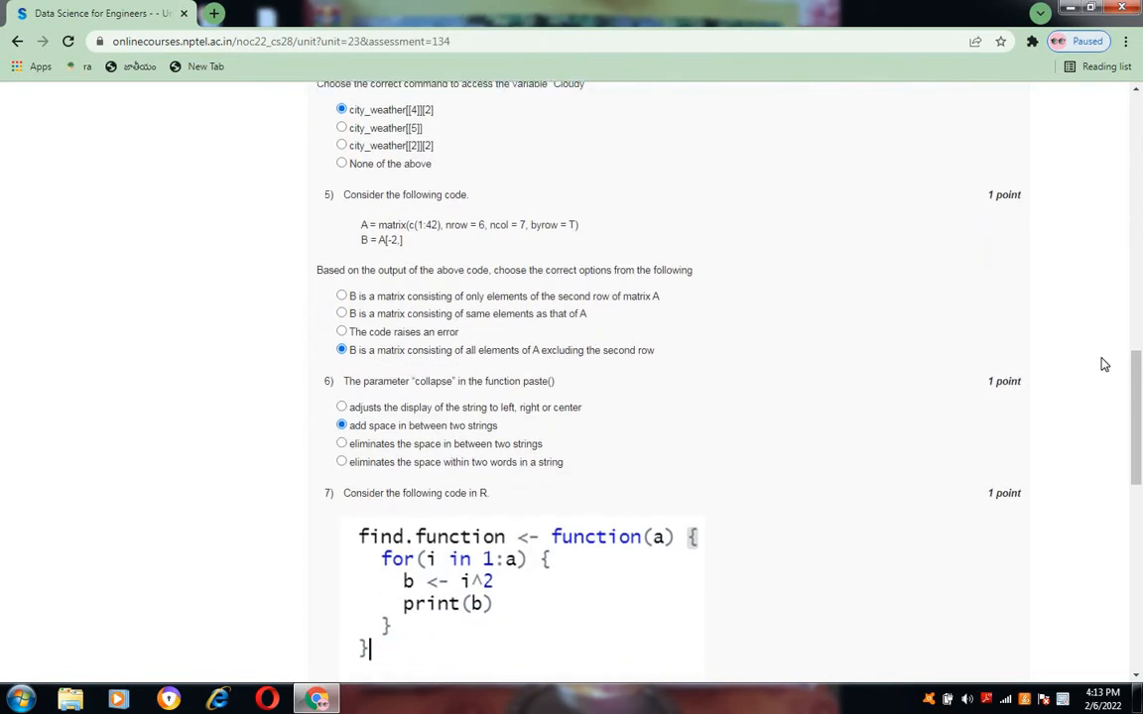
pyautogui.scroll(-3)
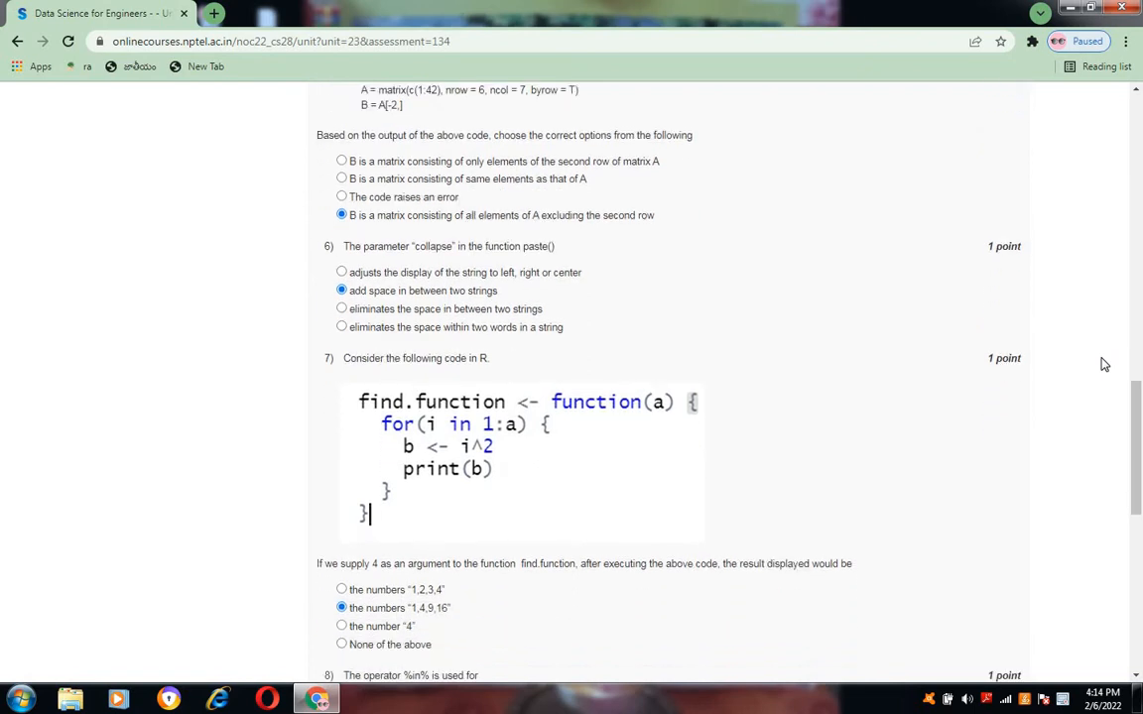
pyautogui.scroll(-3)
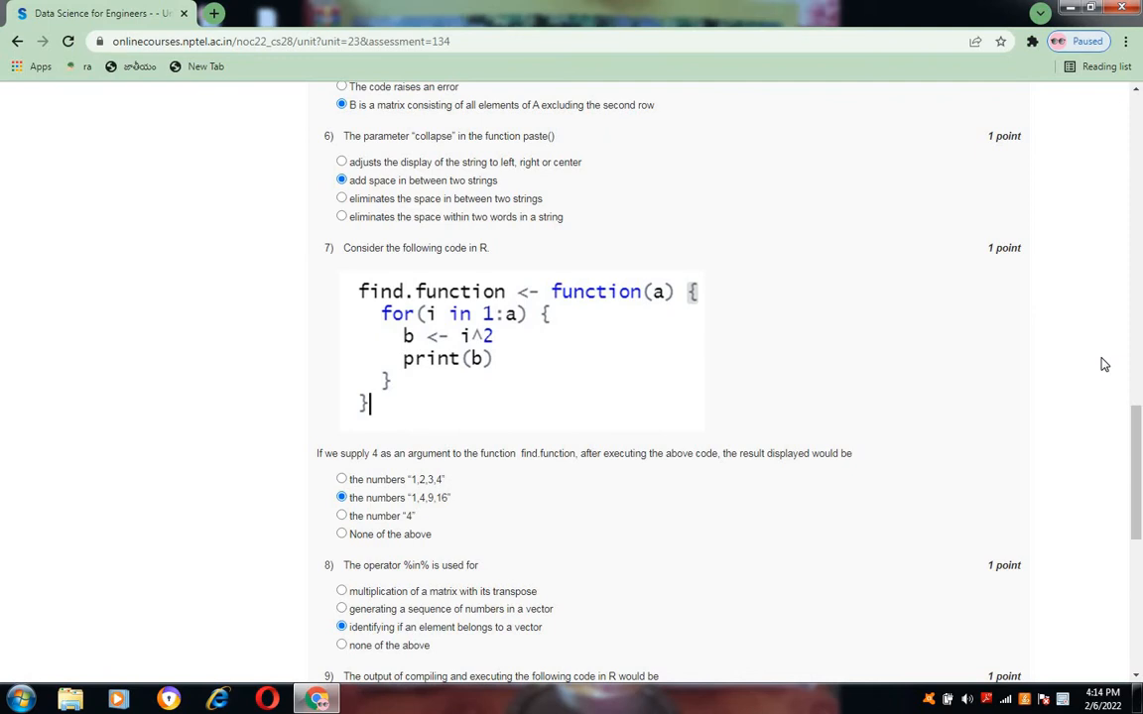
pyautogui.scroll(-3)
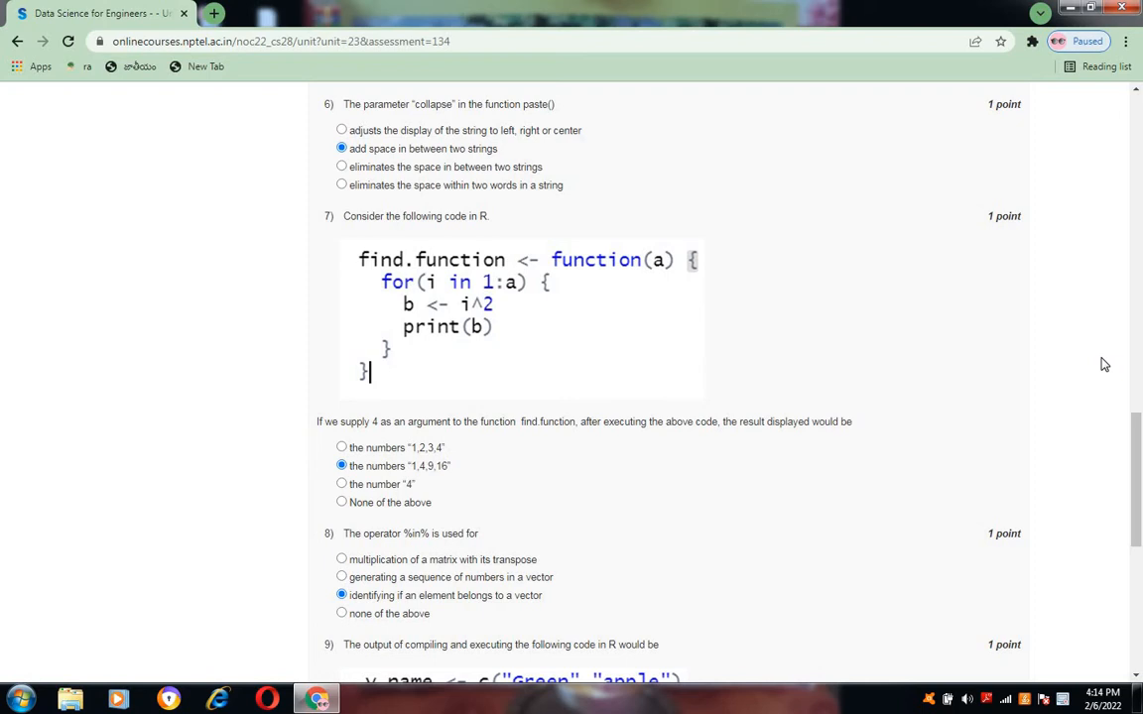
pyautogui.scroll(-3)
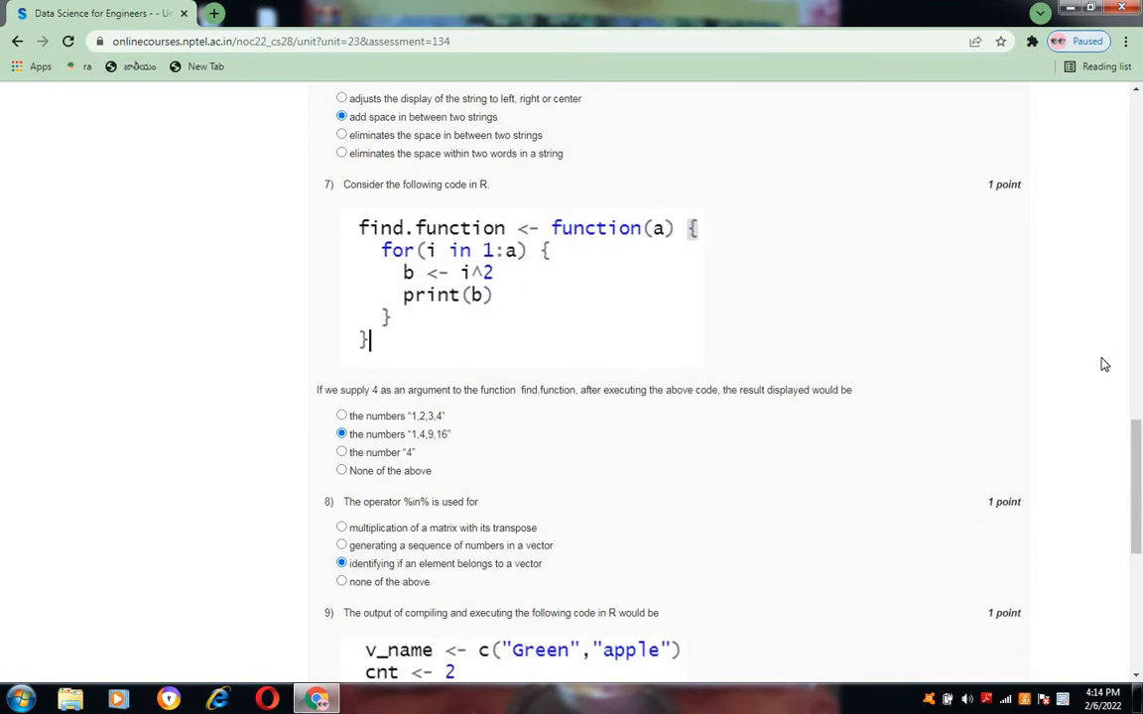
pyautogui.scroll(-3)
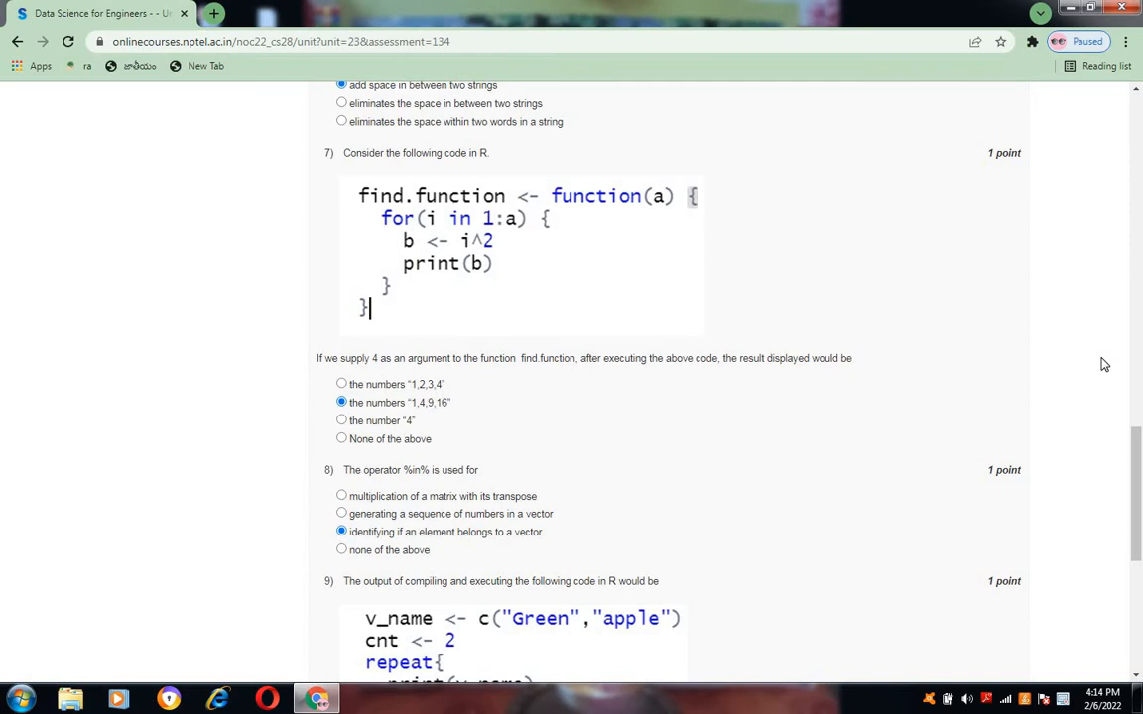
pyautogui.scroll(-3)
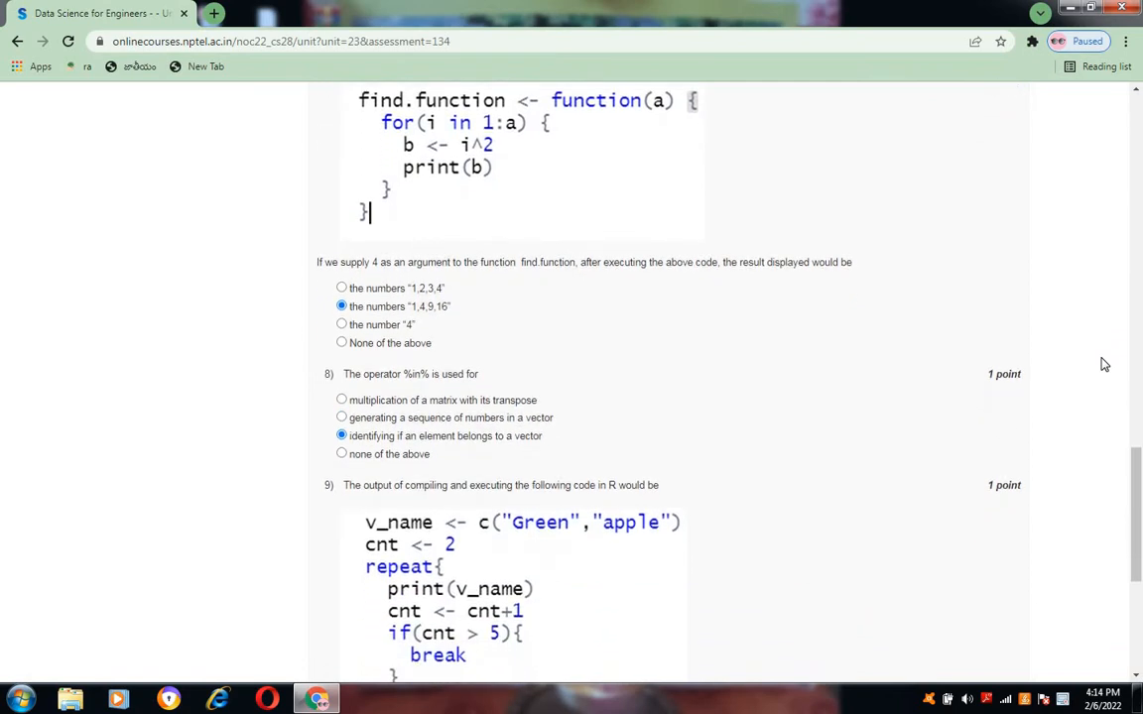
pyautogui.scroll(-3)
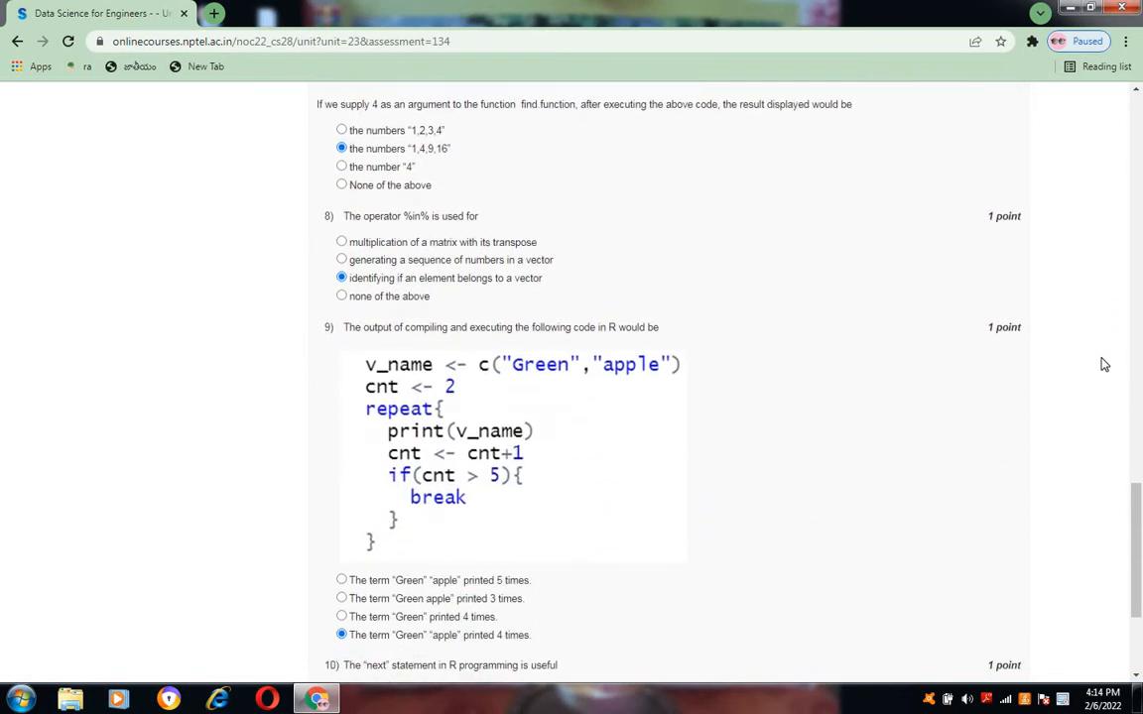
pyautogui.scroll(-3)
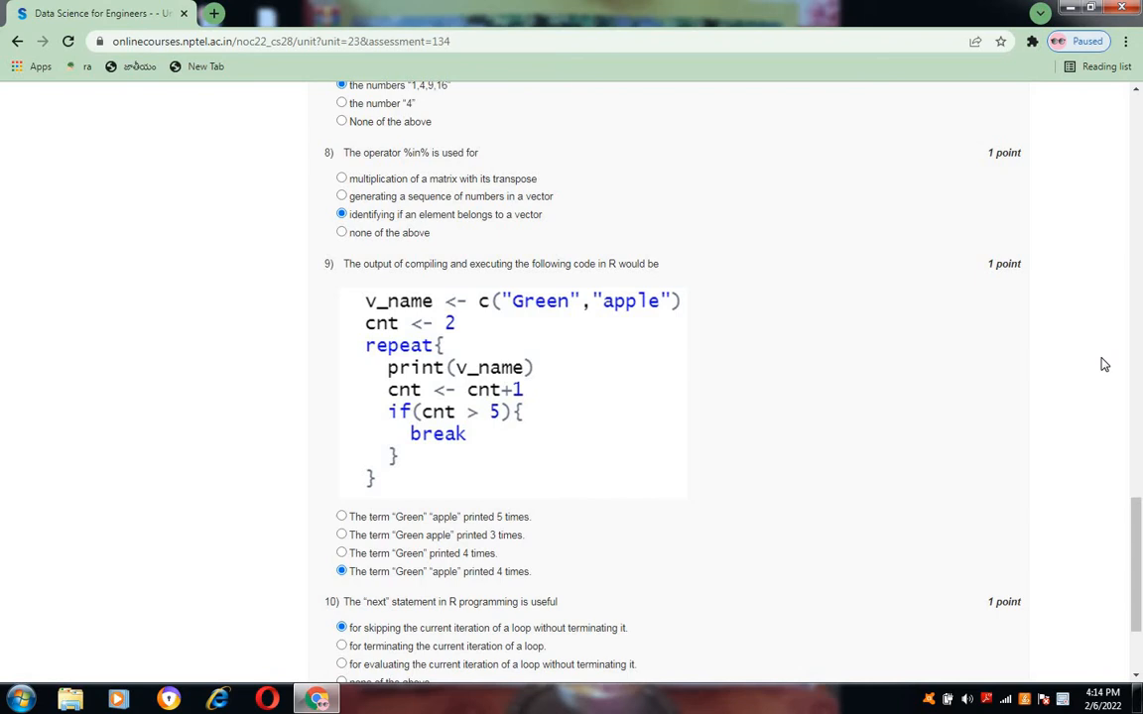
pyautogui.scroll(-3)
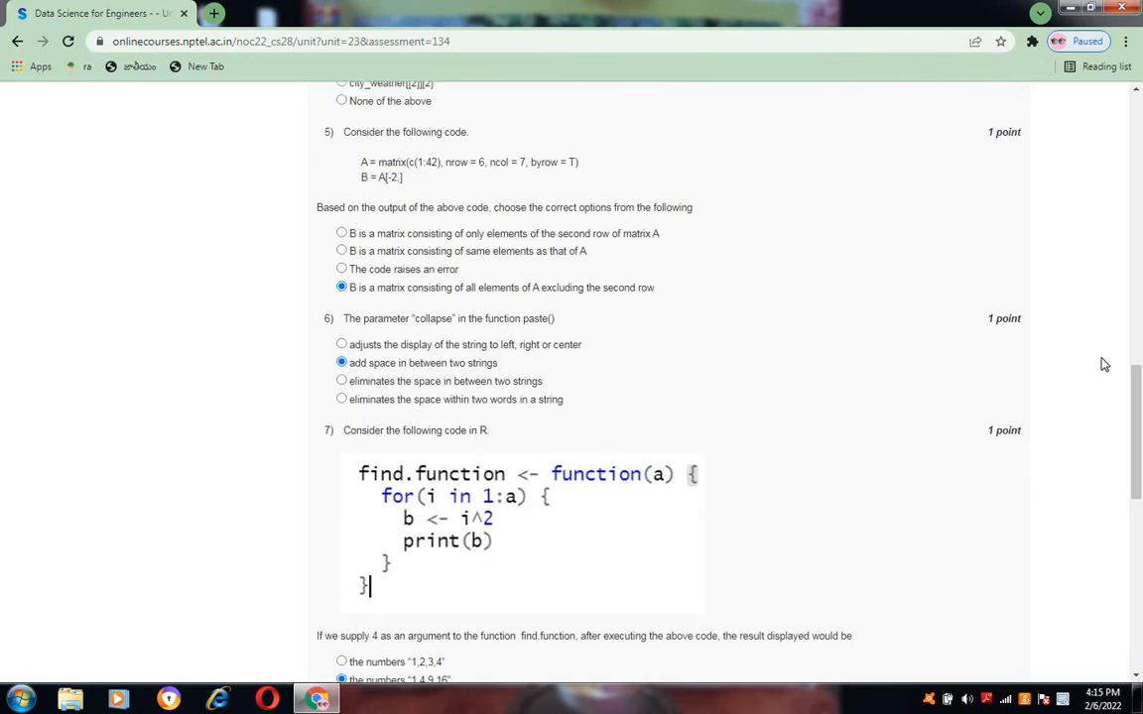
# Submit the Week 1 Assignment 1 answers so the thank-you confirmation with submission time appears
pyautogui.scroll(3)
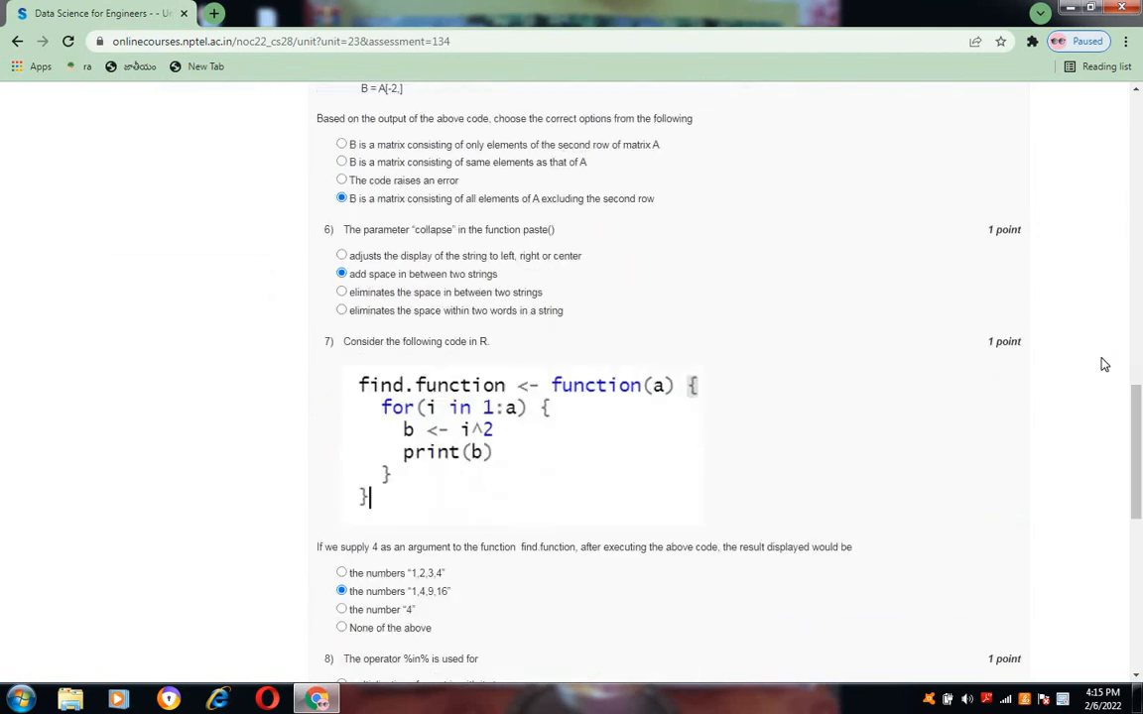
pyautogui.scroll(-3)
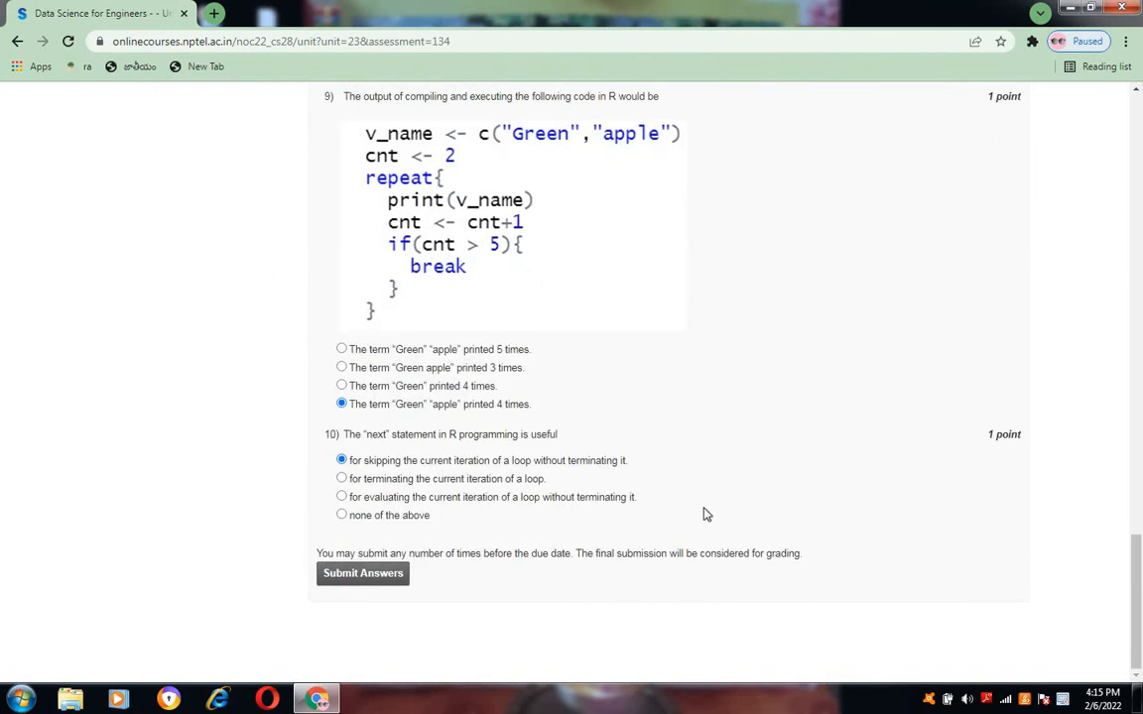
pyautogui.click(363, 574)
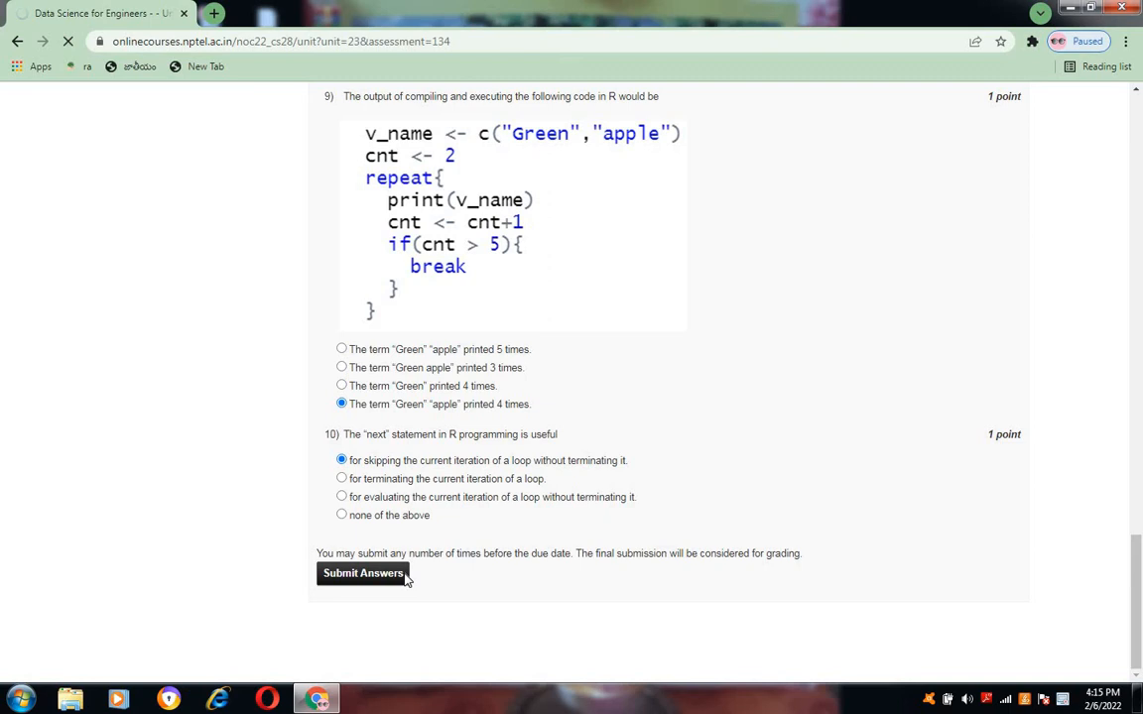
pyautogui.click(361, 573)
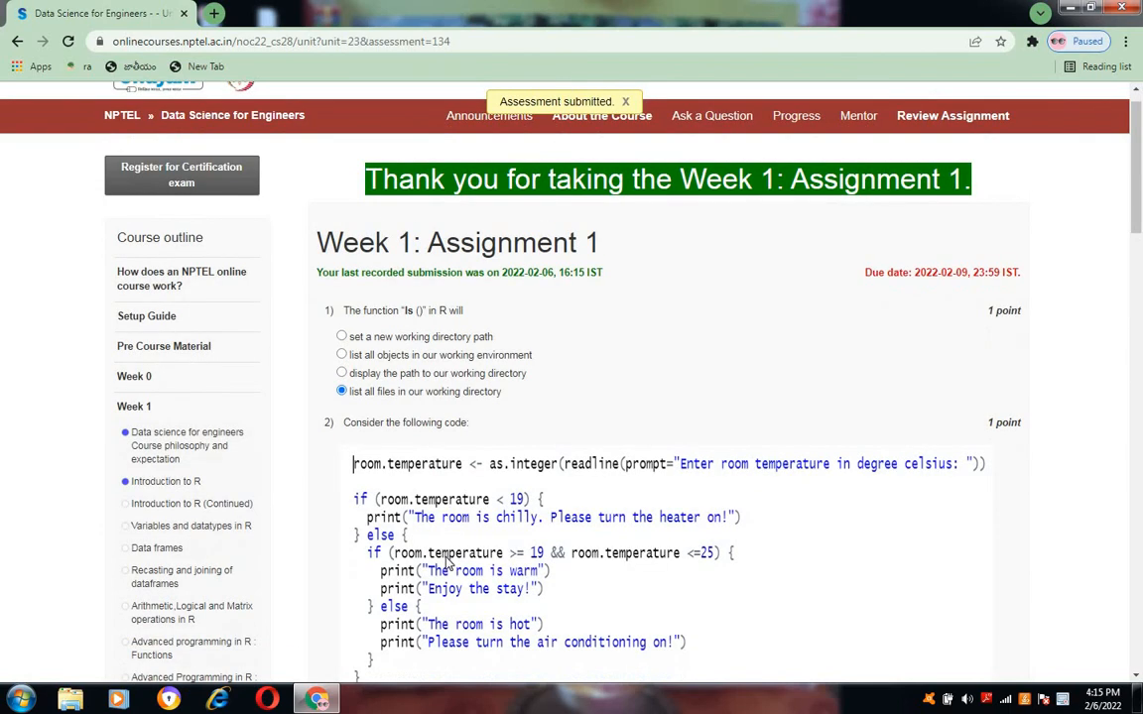
pyautogui.scroll(-3)
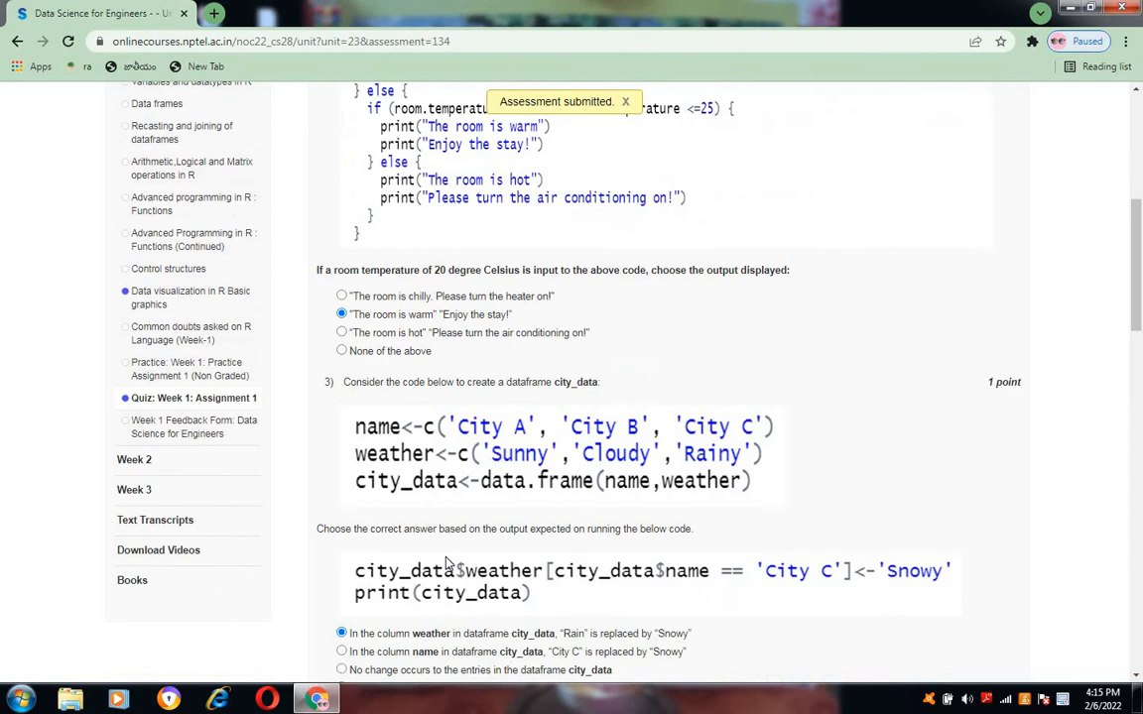